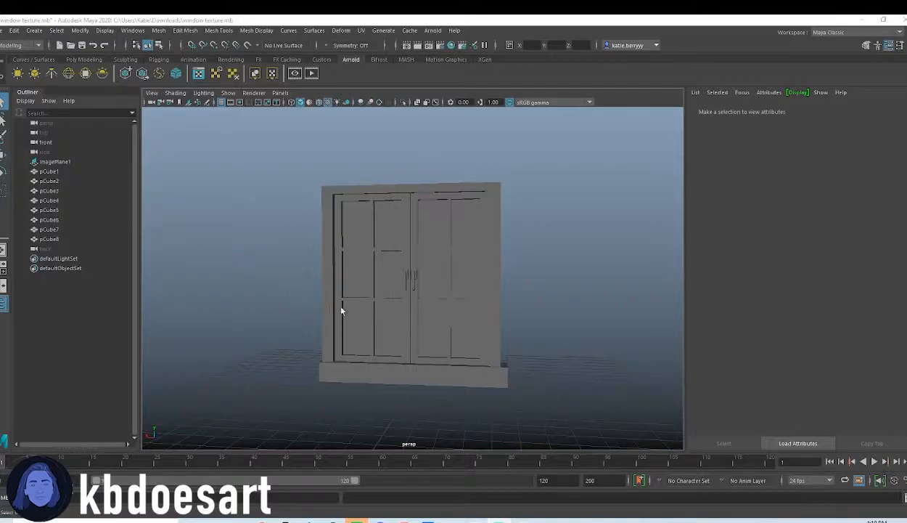
Assign a new Arnold aiStandardSurface material to the two door handles.
{"action": "left_click_drag", "start_coordinate": [341, 311], "coordinate": [424, 323]}
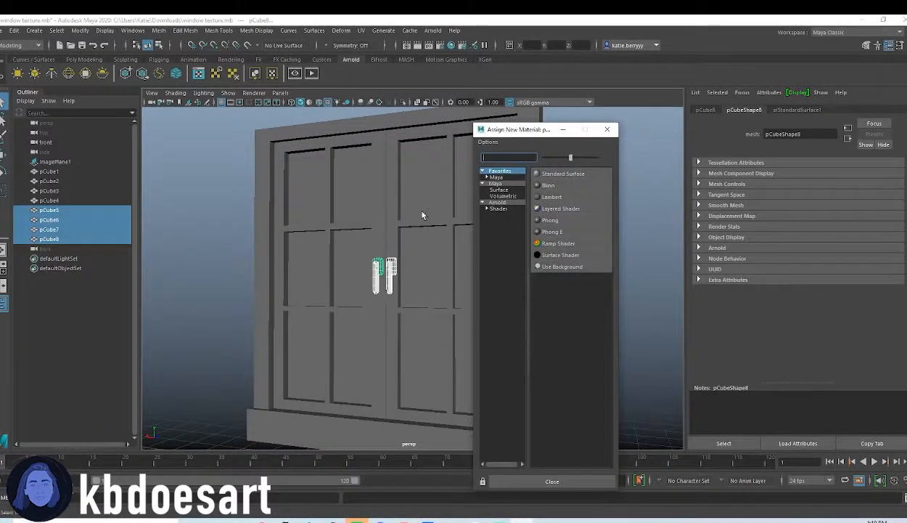
{"action": "left_click", "coordinate": [500, 210]}
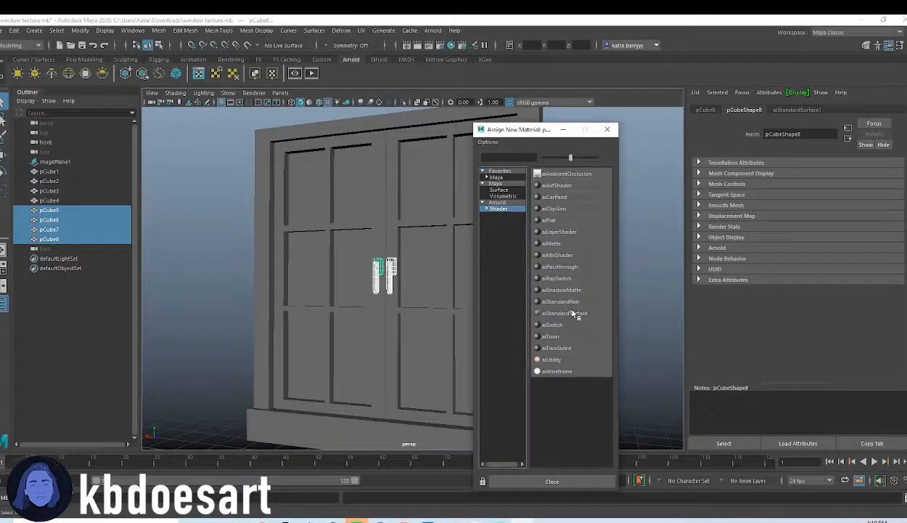
{"action": "left_click", "coordinate": [565, 312]}
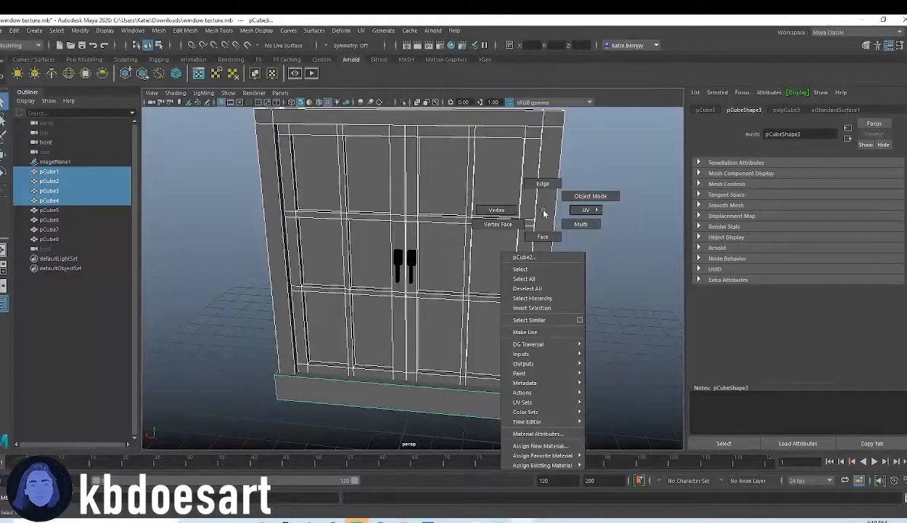
Assign a separate Arnold aiStandardSurface material to the window frame cubes.
{"action": "left_click", "coordinate": [541, 444]}
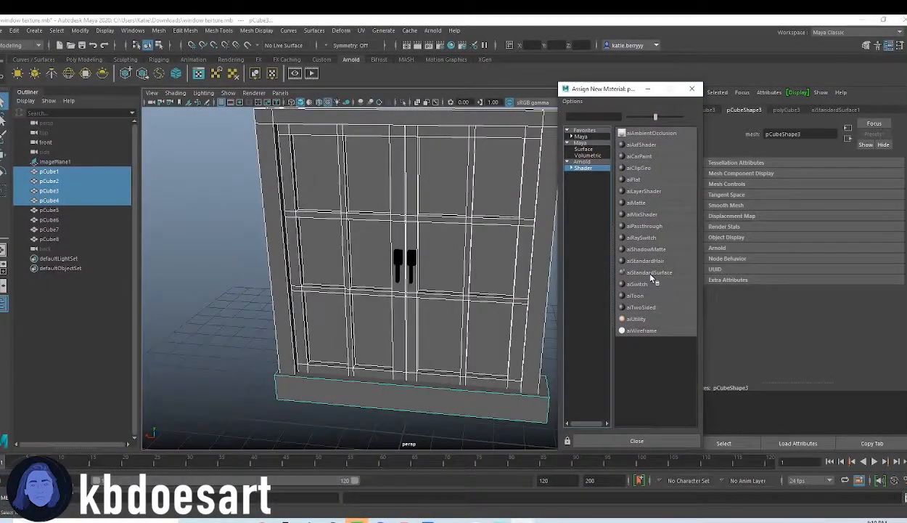
{"action": "left_click", "coordinate": [646, 272]}
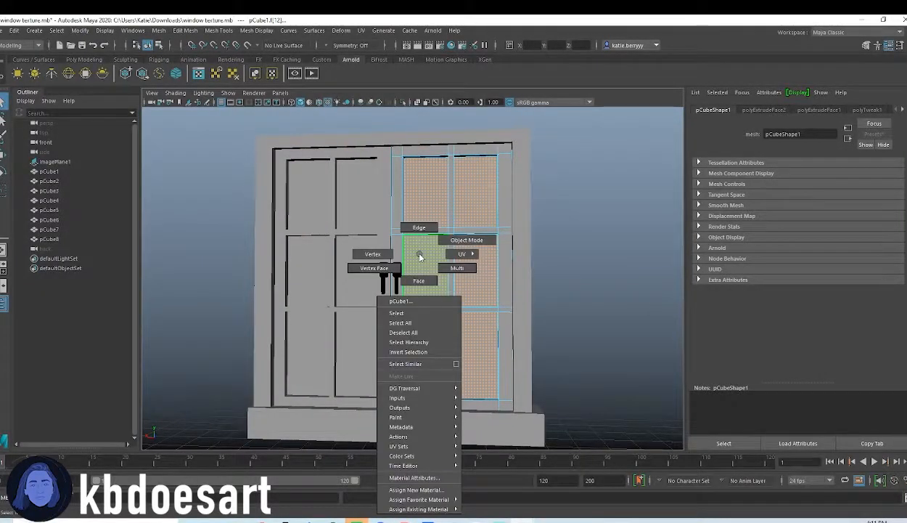
Assign an aiStandardSurface to the glass panes and expand its Transmission settings.
{"action": "left_click", "coordinate": [415, 488]}
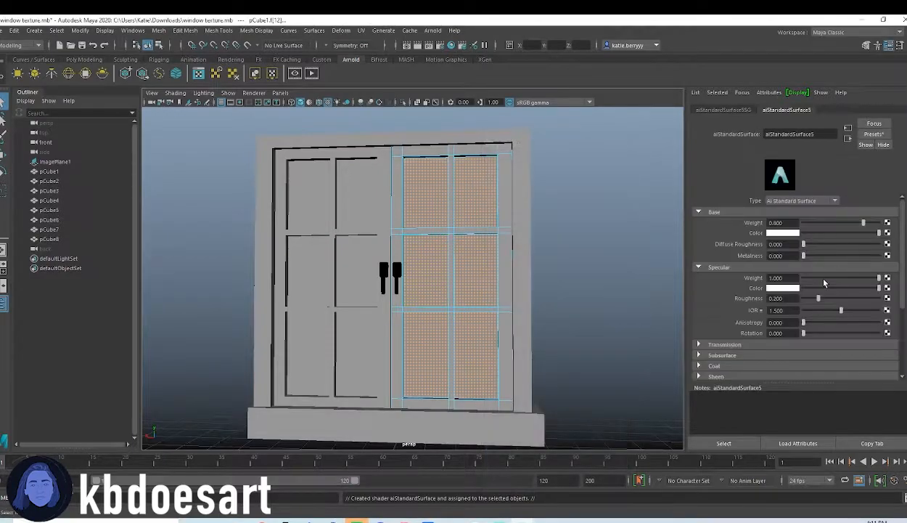
{"action": "scroll", "scroll_direction": "down", "scroll_amount": 3}
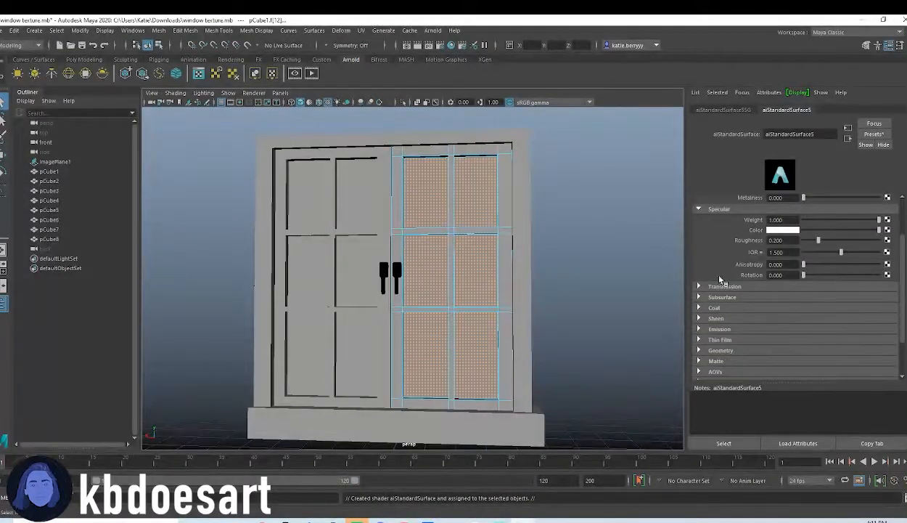
{"action": "left_click", "coordinate": [724, 286]}
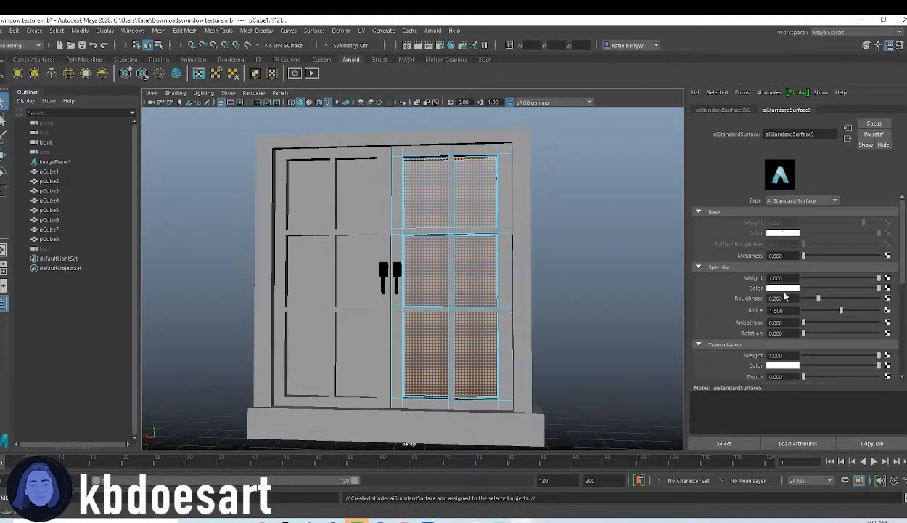
{"action": "left_click", "coordinate": [782, 232]}
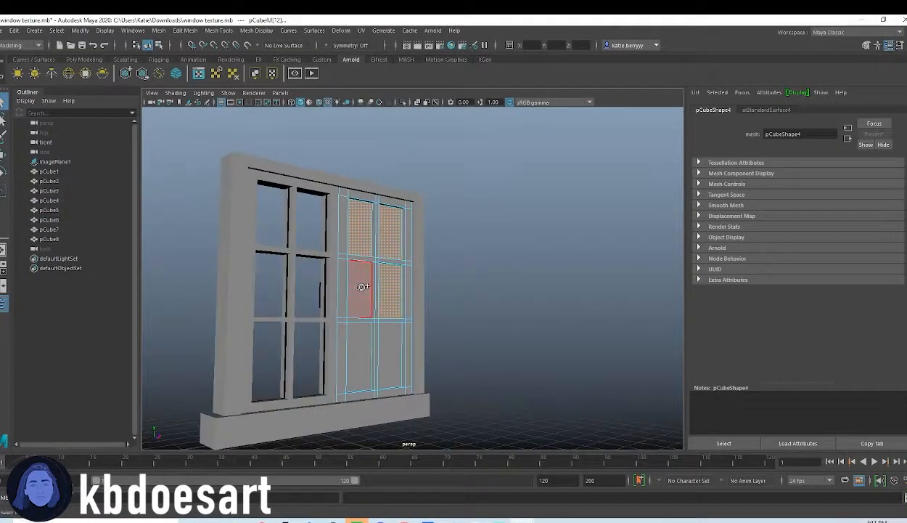
Create a polygon plane as a ground beneath the window.
{"action": "right_click", "coordinate": [360, 286]}
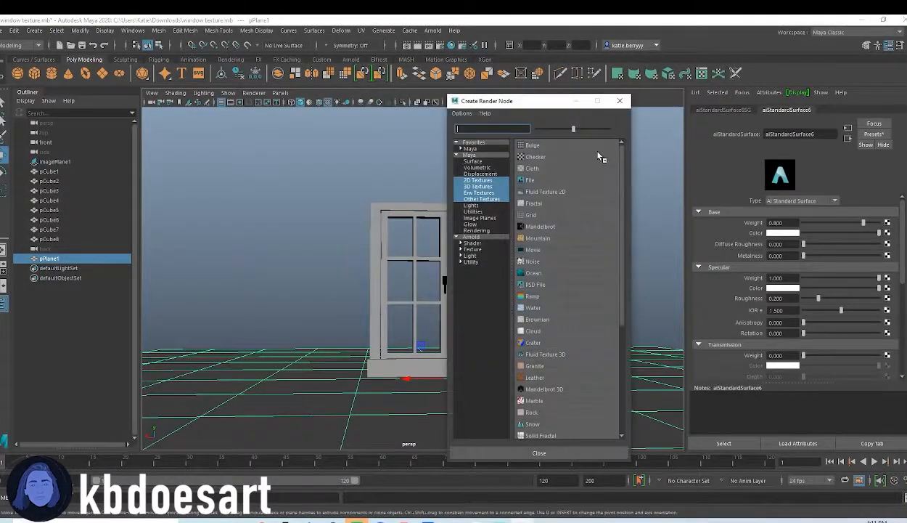
Map a 2D Checker texture to the ground plane's colour.
{"action": "left_click", "coordinate": [535, 157]}
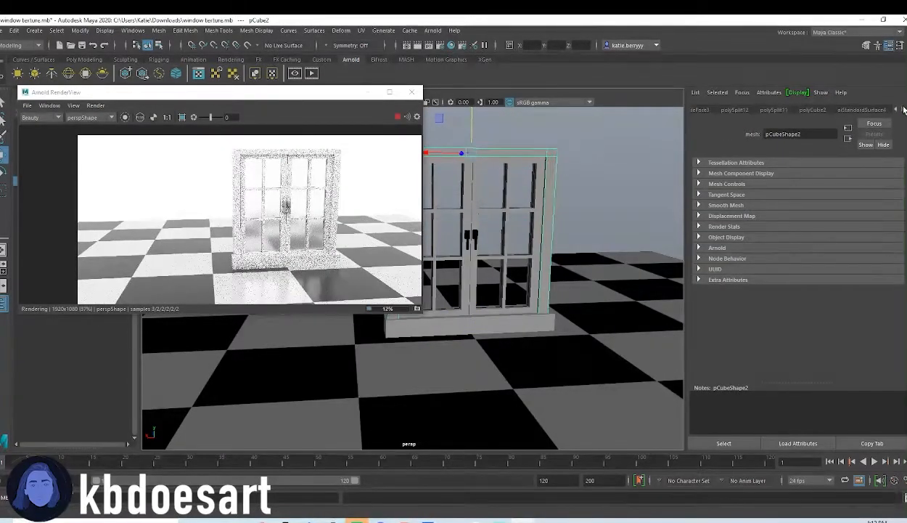
Adjust the frame aiStandardSurface's Base and Specular values toward white trim in Arnold RenderView.
{"action": "left_click", "coordinate": [861, 110]}
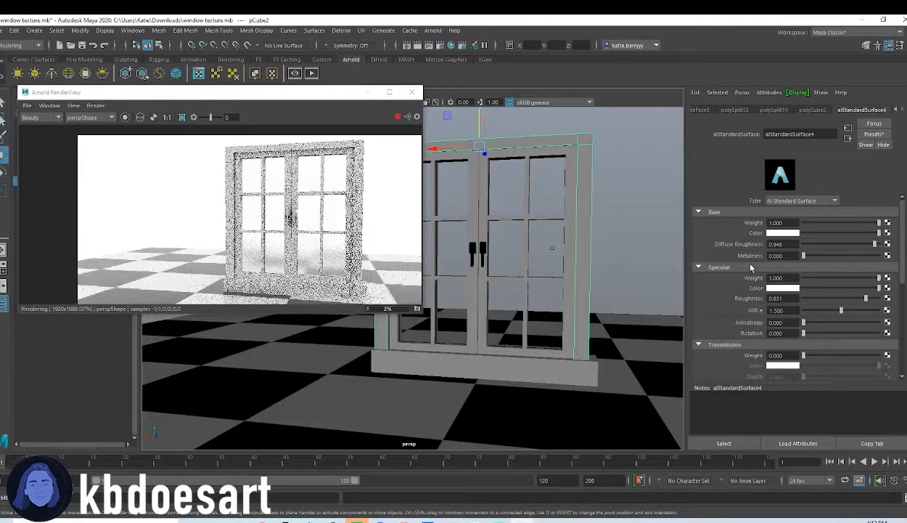
{"action": "left_click_drag", "start_coordinate": [805, 256], "coordinate": [807, 256]}
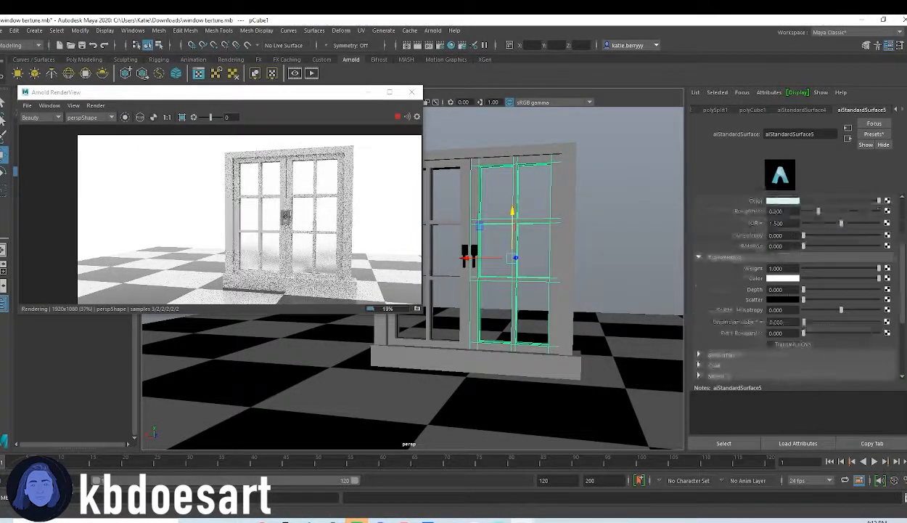
Raise the glass transmission near 1, tint it pale blue and enter 100 in the field.
{"action": "left_click", "coordinate": [784, 200]}
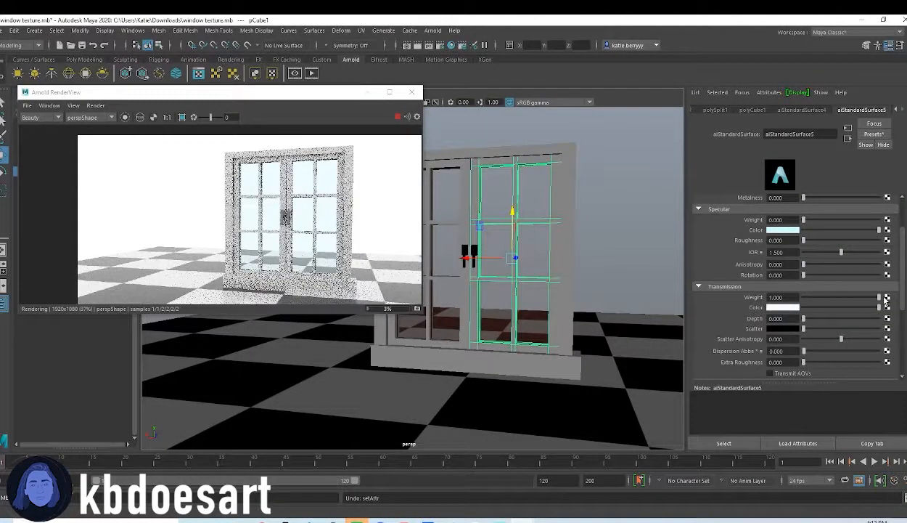
{"action": "left_click_drag", "start_coordinate": [878, 296], "coordinate": [874, 296]}
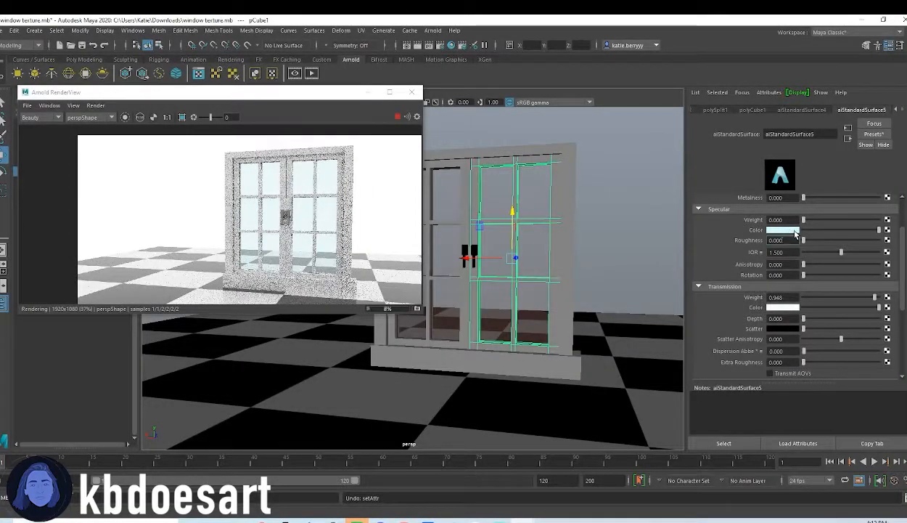
{"action": "left_click", "coordinate": [783, 230]}
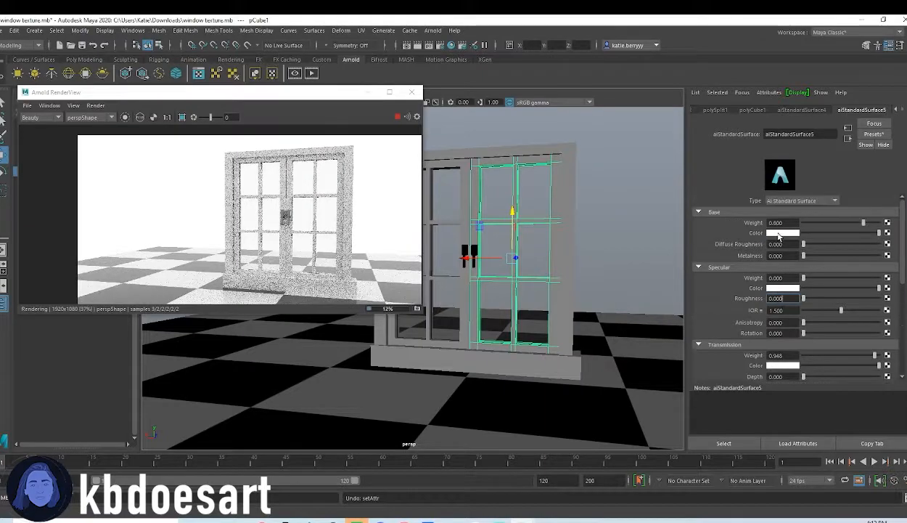
{"action": "left_click", "coordinate": [782, 233]}
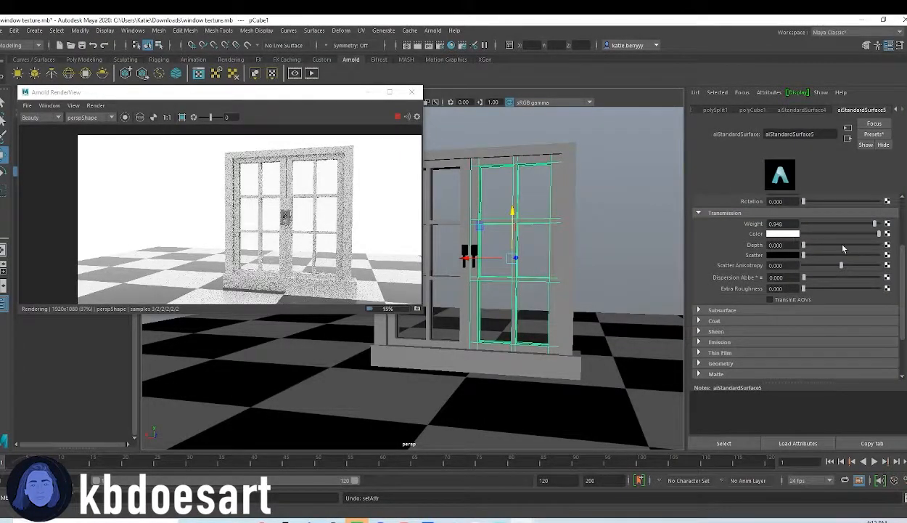
{"action": "type", "text": "100.000"}
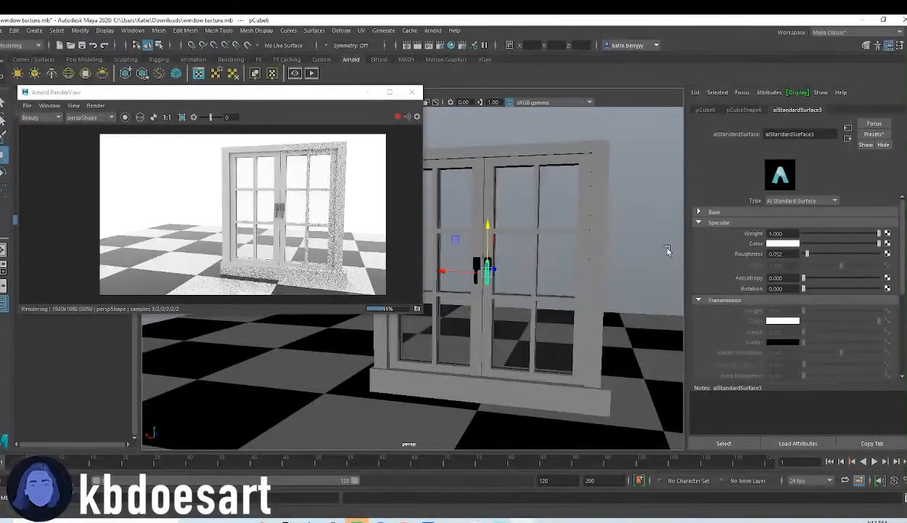
Set the handle material's Metalness to 1 and change its Base Color.
{"action": "left_click", "coordinate": [714, 212]}
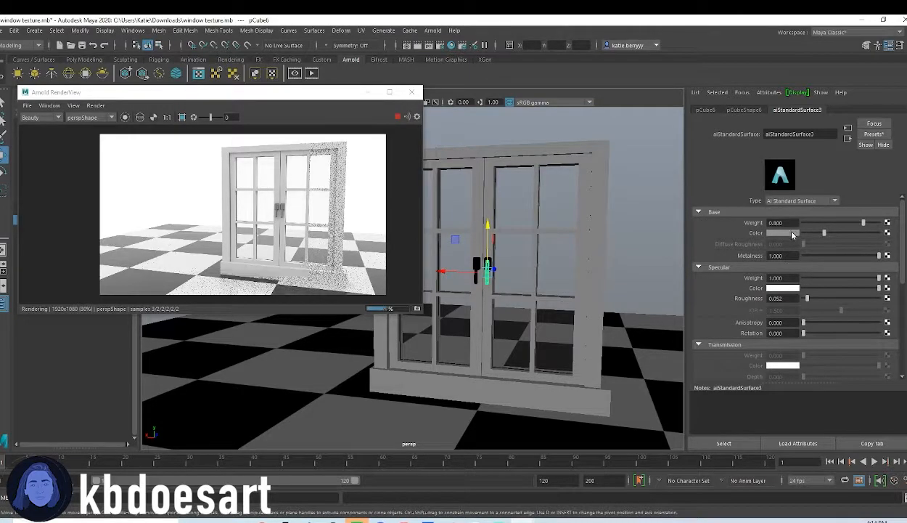